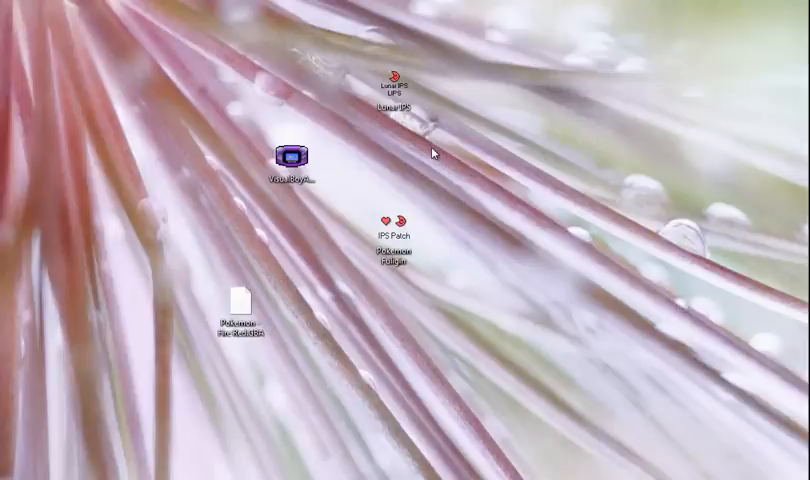
mouse_move(406, 162)
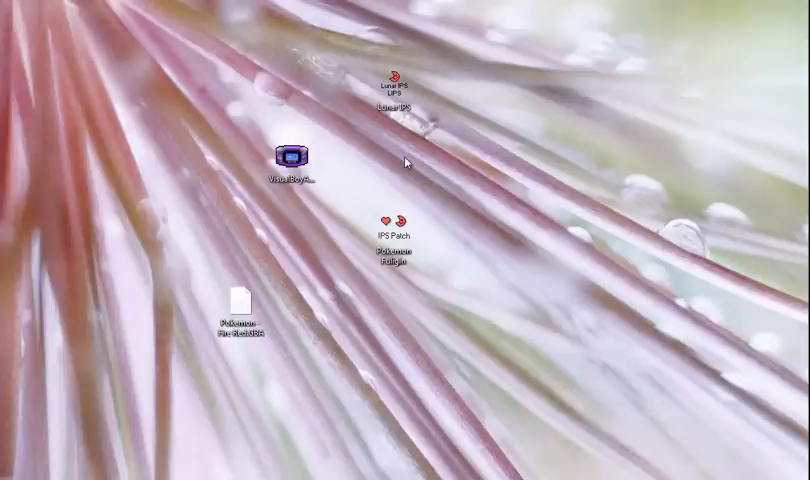
Preview the original FireRed ROM in VisualBoyAdvance and close the emulator.
click(396, 96)
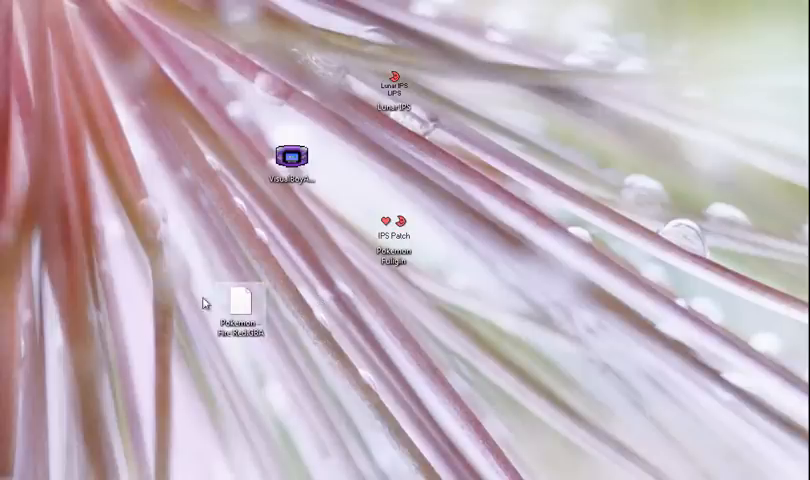
mouse_move(308, 112)
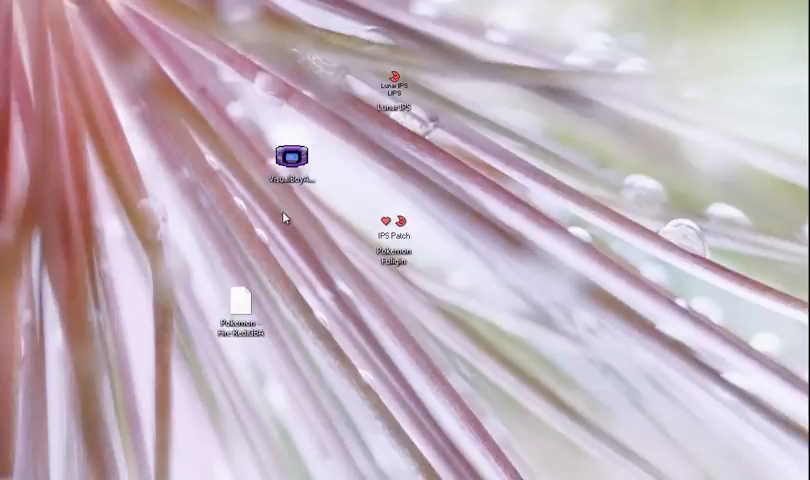
double_click(292, 158)
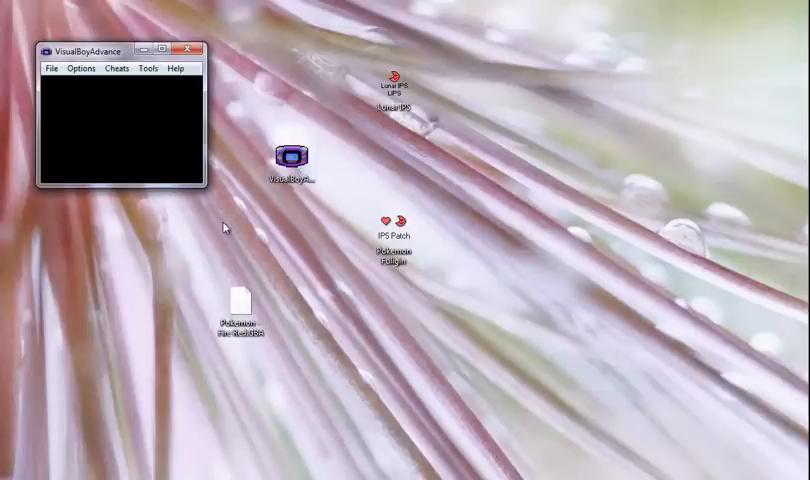
mouse_move(200, 260)
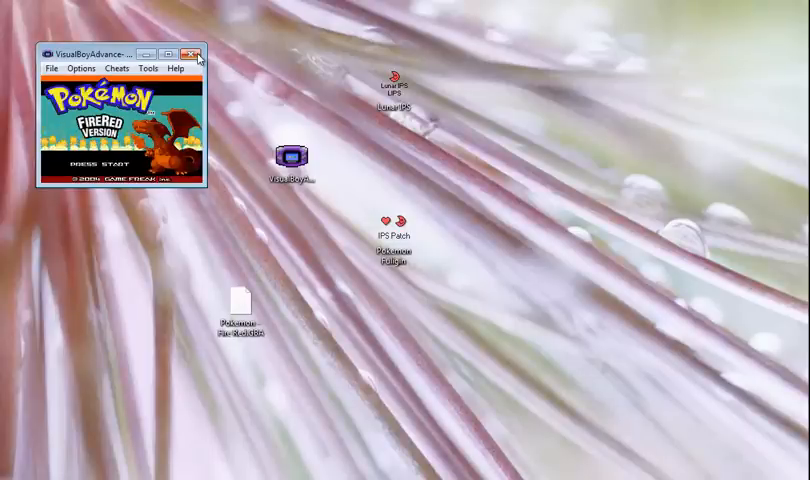
click(194, 52)
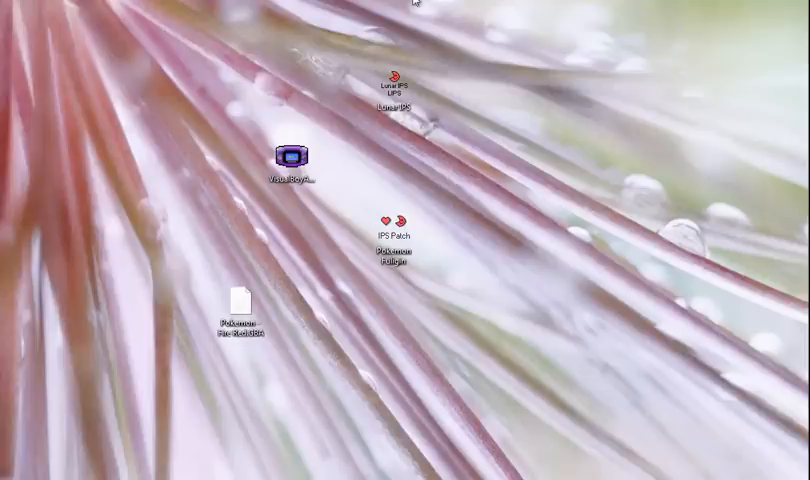
mouse_move(148, 296)
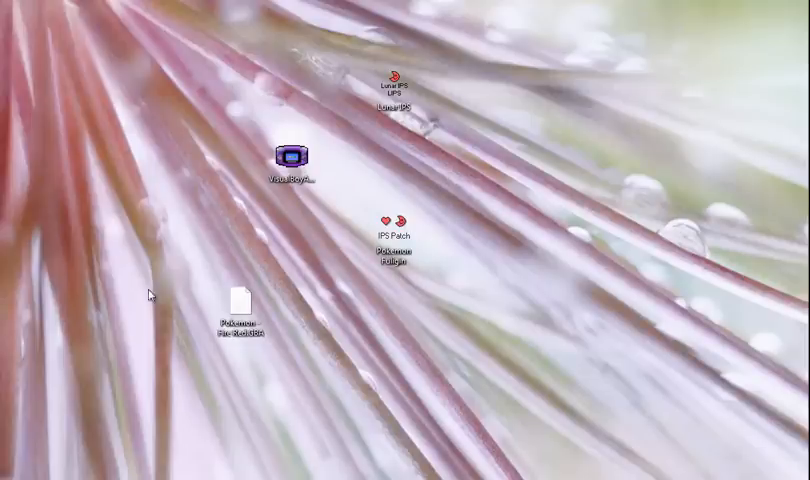
mouse_move(244, 284)
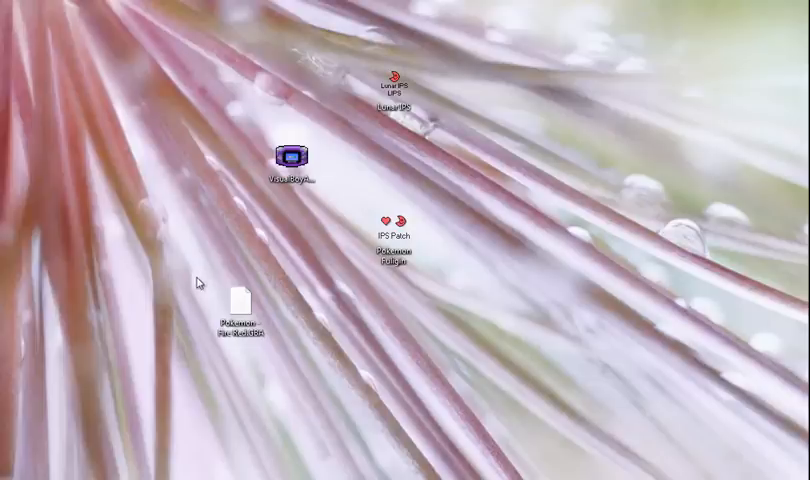
mouse_move(272, 200)
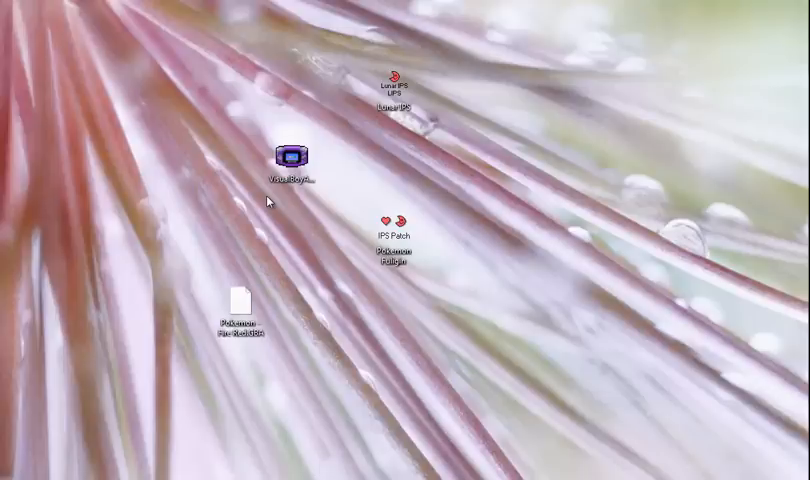
mouse_move(314, 292)
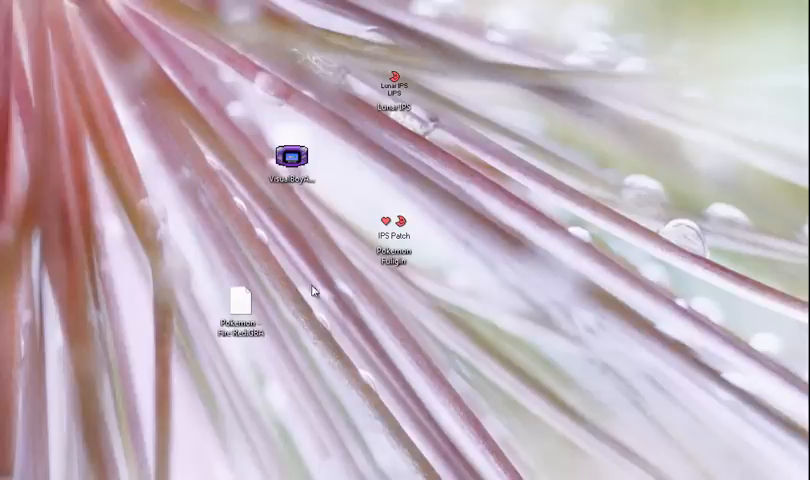
click(292, 158)
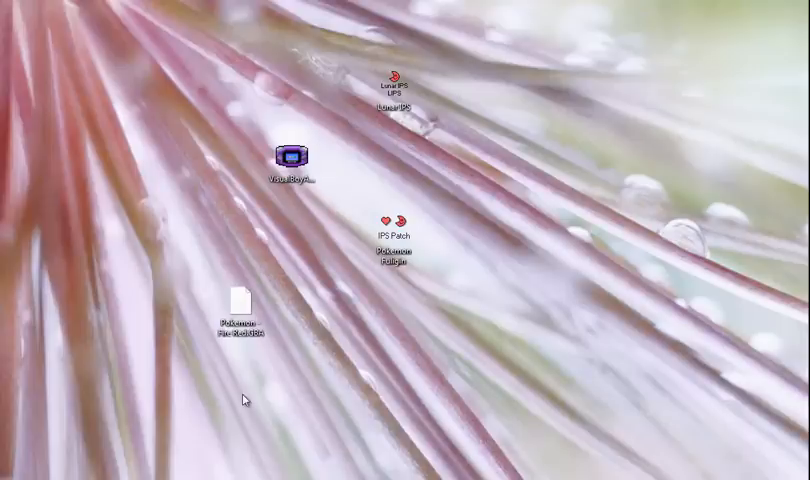
mouse_move(410, 116)
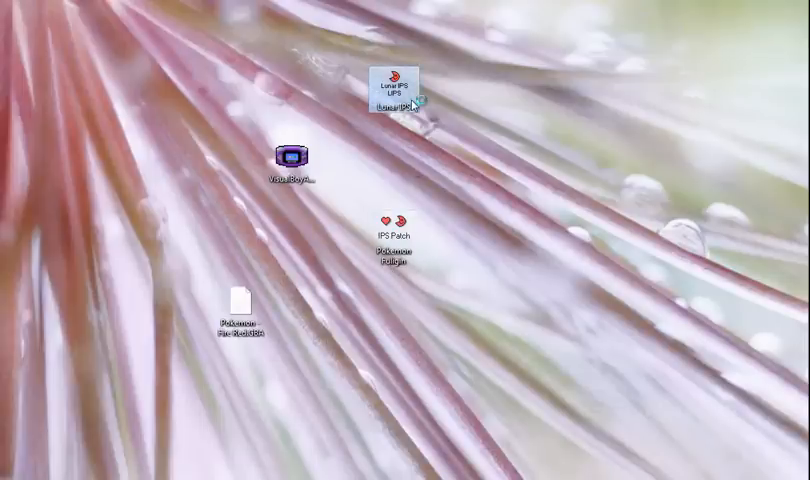
Launch Lunar IPS and apply the IPS patch to the Pokémon ROM, acknowledging Patching Complete.
double_click(394, 86)
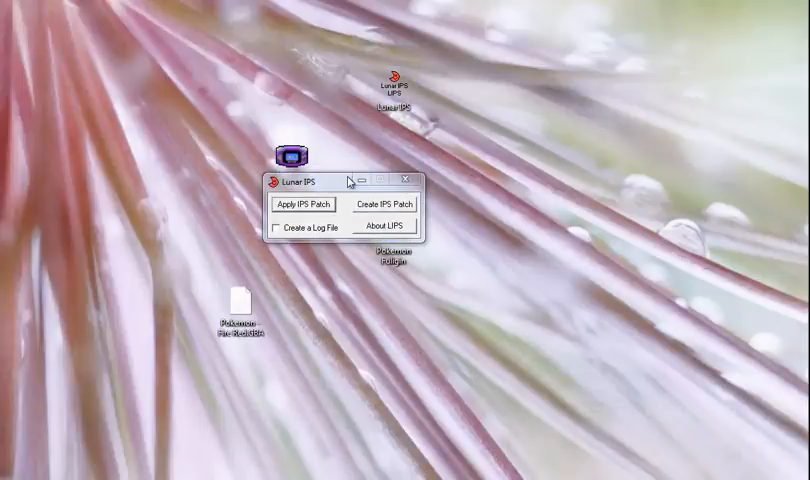
click(302, 204)
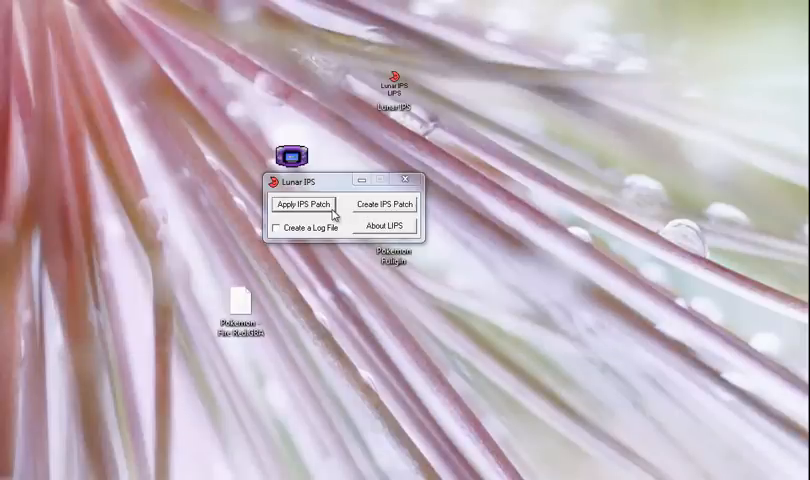
click(304, 204)
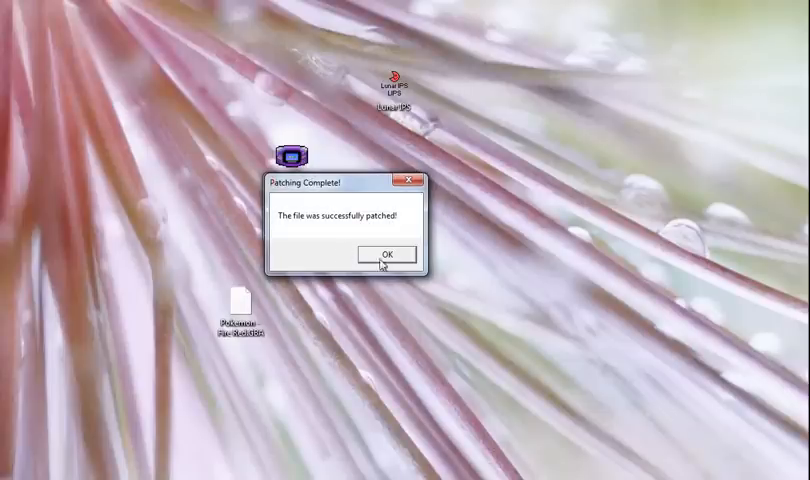
click(388, 252)
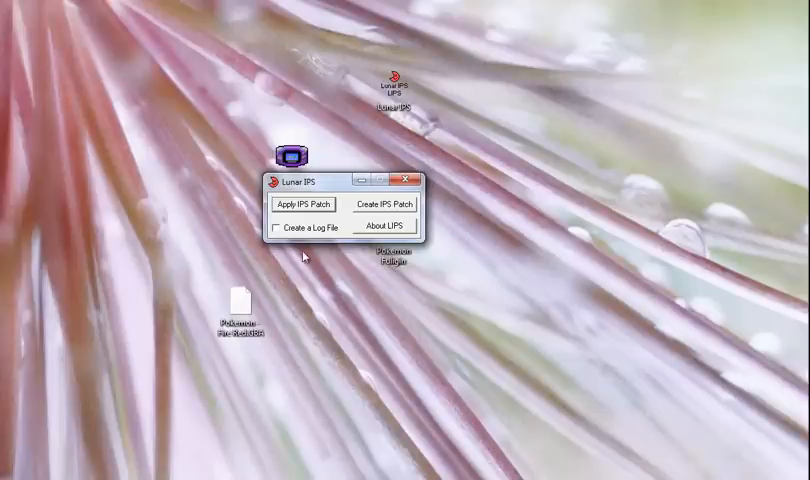
click(242, 310)
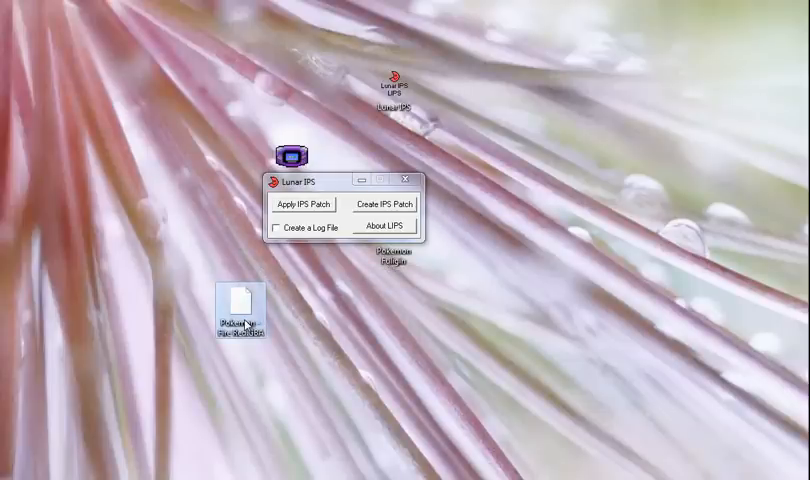
Rename the patched ROM to 'Pokemon Hack Fuligin', accept the extension warning, and close Lunar IPS.
click(240, 304)
text(Hack Fuligin)
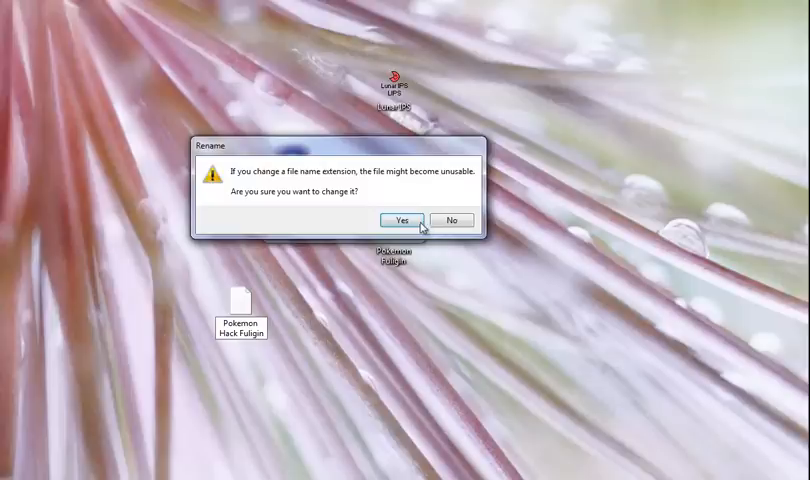
mouse_move(254, 148)
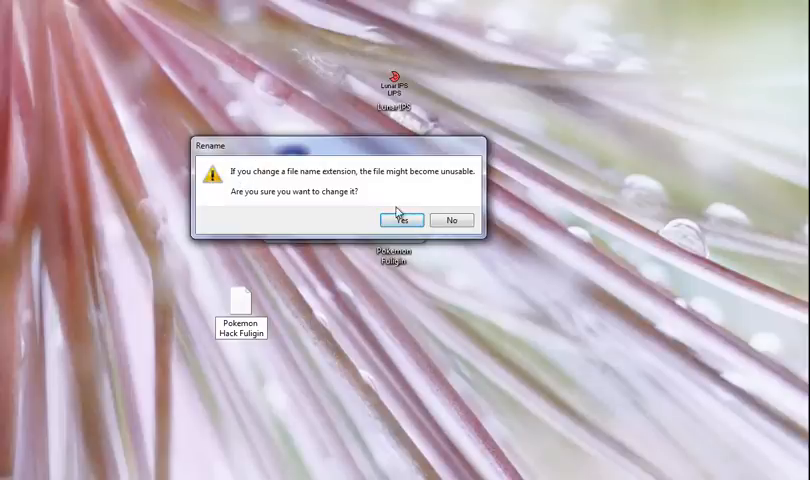
click(400, 220)
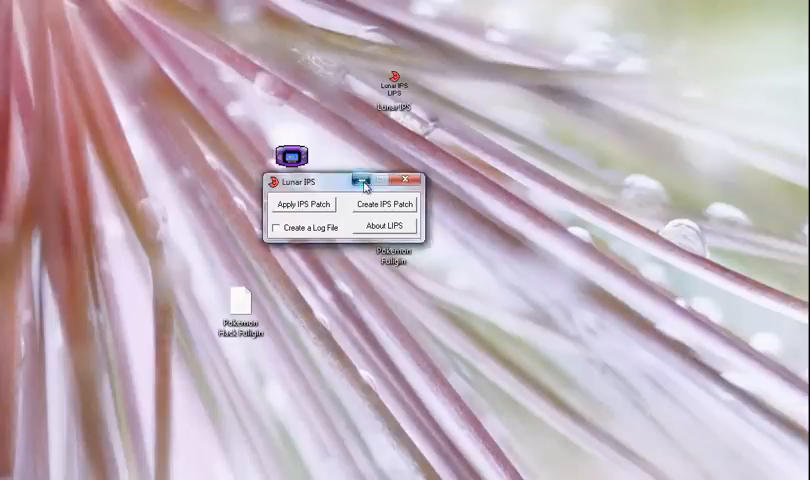
click(420, 176)
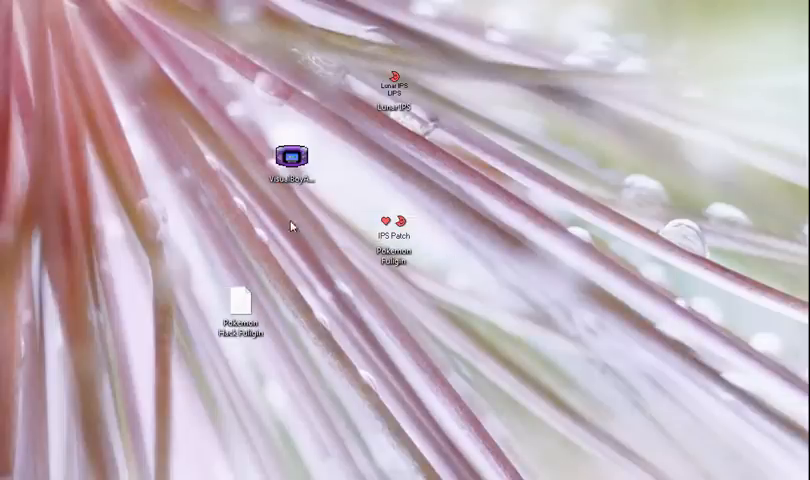
Run the renamed Fuligin hack in VisualBoyAdvance, dismissing the unsupported file type error.
double_click(292, 156)
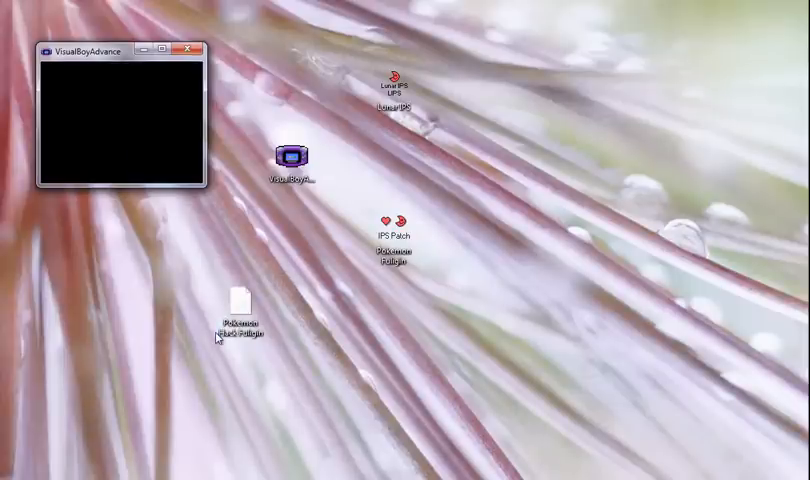
double_click(236, 300)
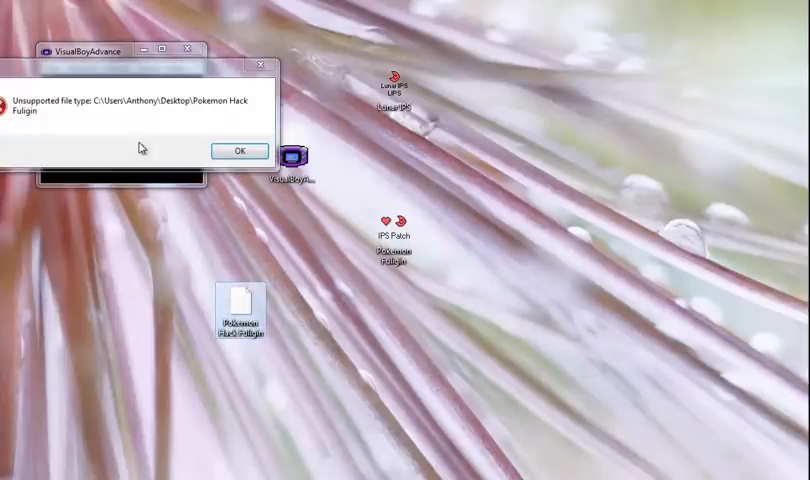
click(238, 150)
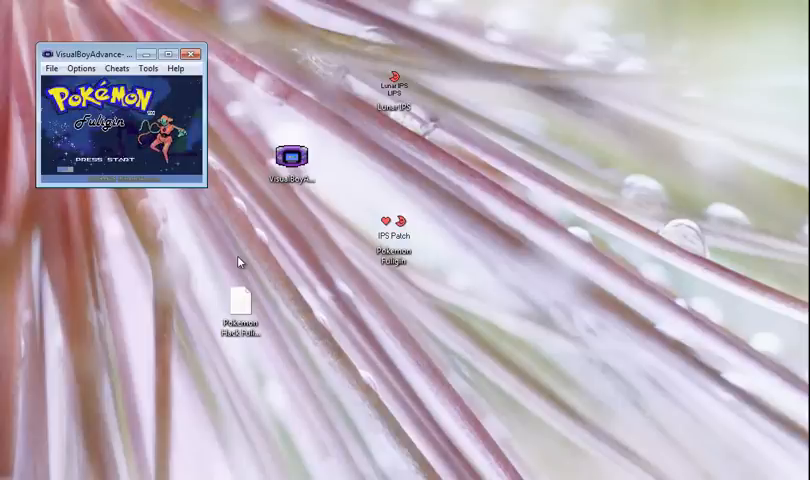
mouse_move(232, 92)
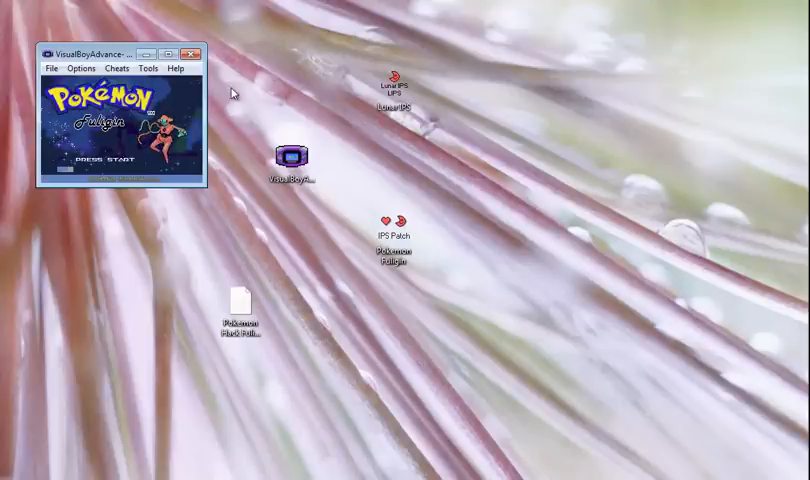
Close the VisualBoyAdvance window running the hack.
click(200, 56)
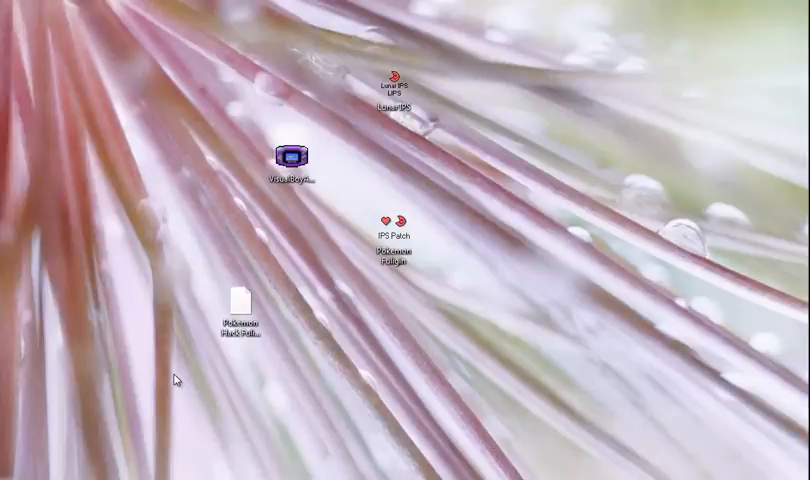
mouse_move(320, 250)
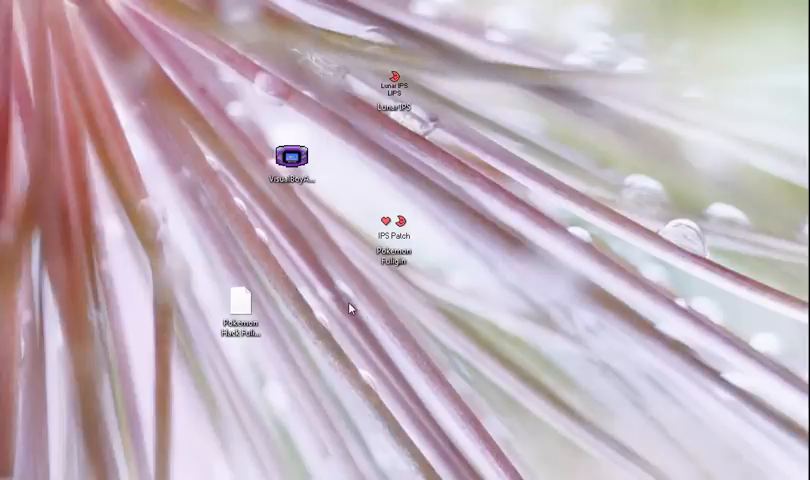
mouse_move(388, 276)
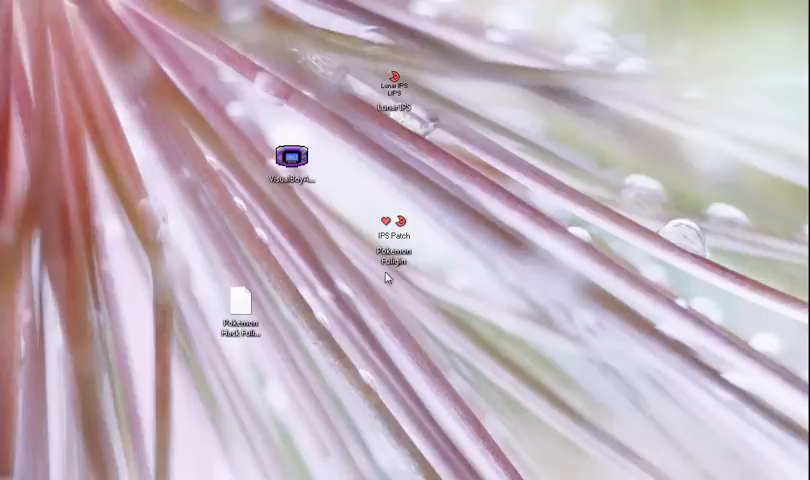